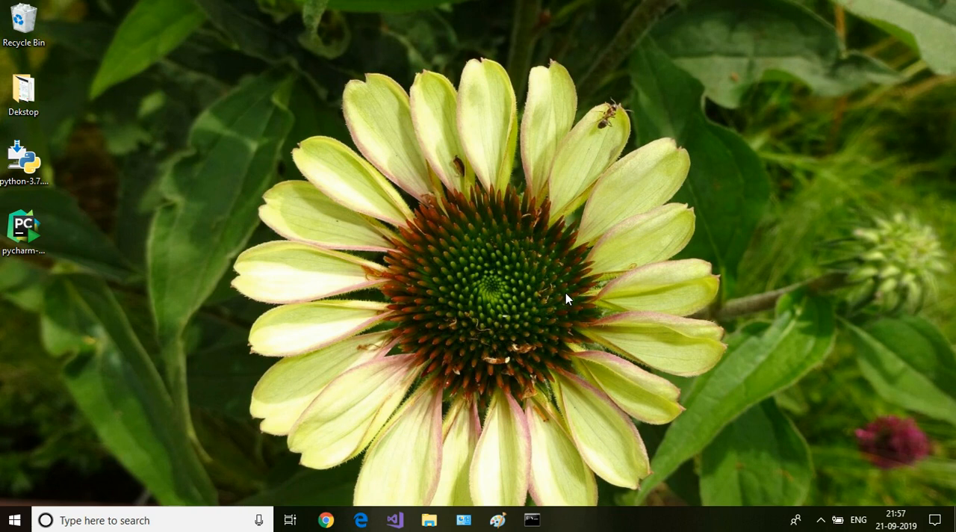
pyautogui.moveTo(250, 400)
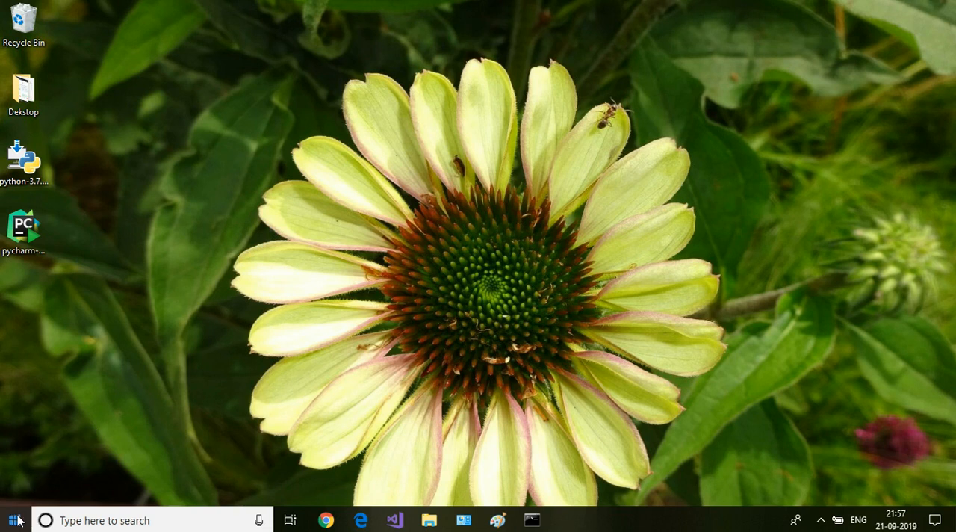
# Search the Start menu for 'pychar' and launch PyCharm from its desktop shortcut.
pyautogui.click(11, 519)
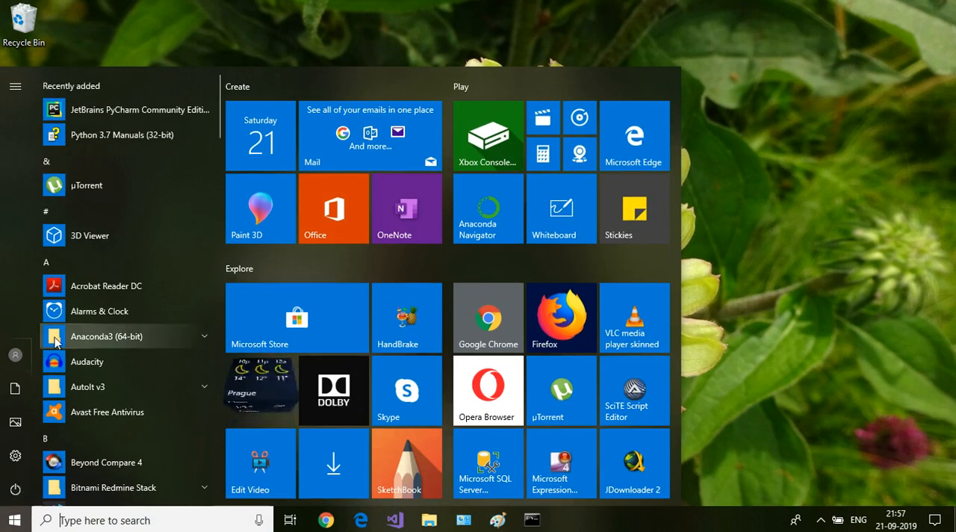
pyautogui.write('pychar')
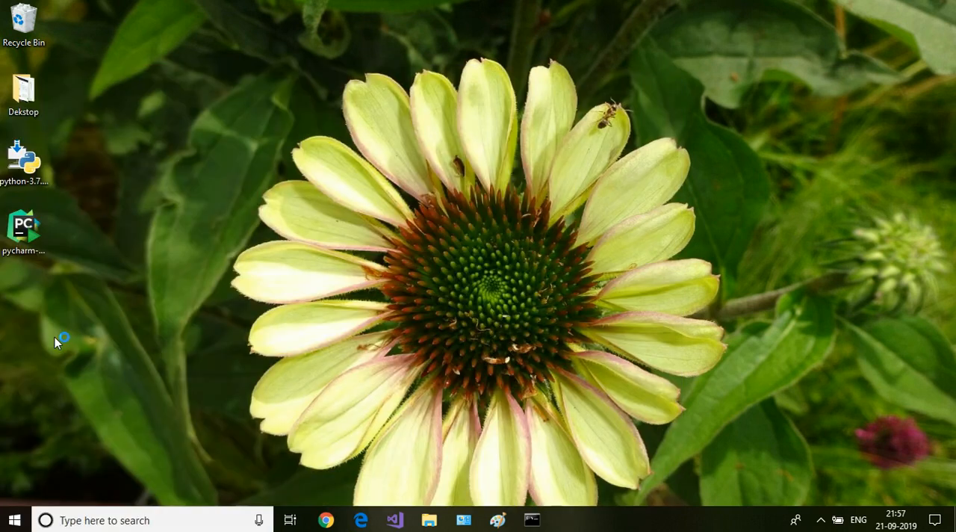
pyautogui.doubleClick(23, 225)
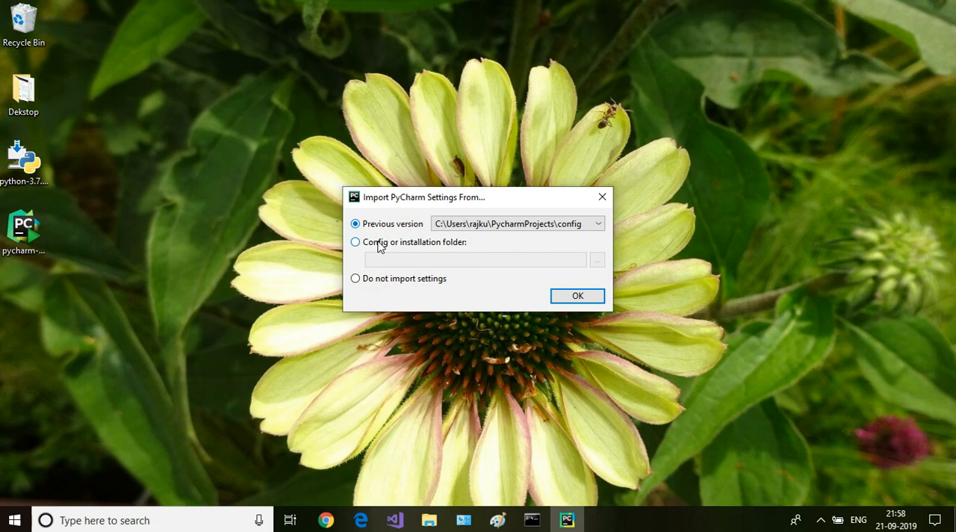
pyautogui.moveTo(448, 282)
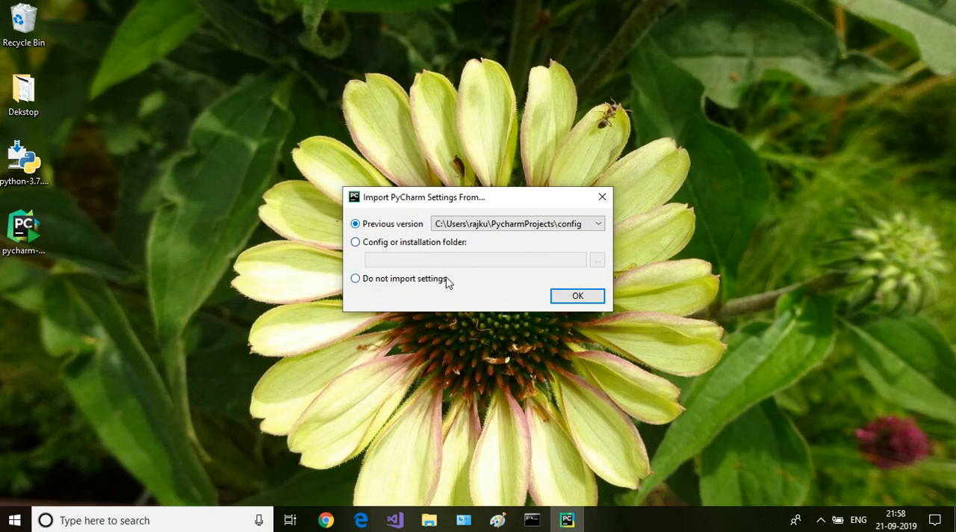
# Import no previous settings and skip customisation, keeping PyCharm's default setup.
pyautogui.click(355, 277)
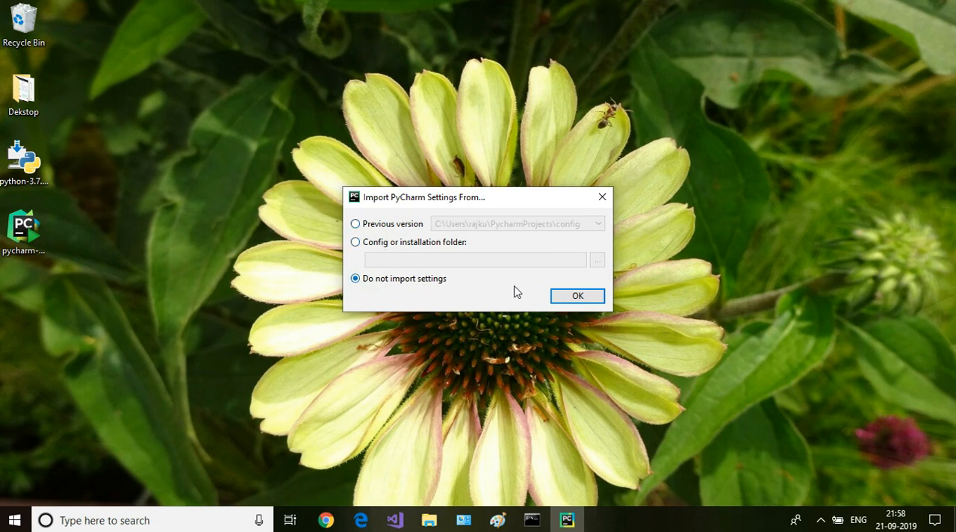
pyautogui.click(577, 295)
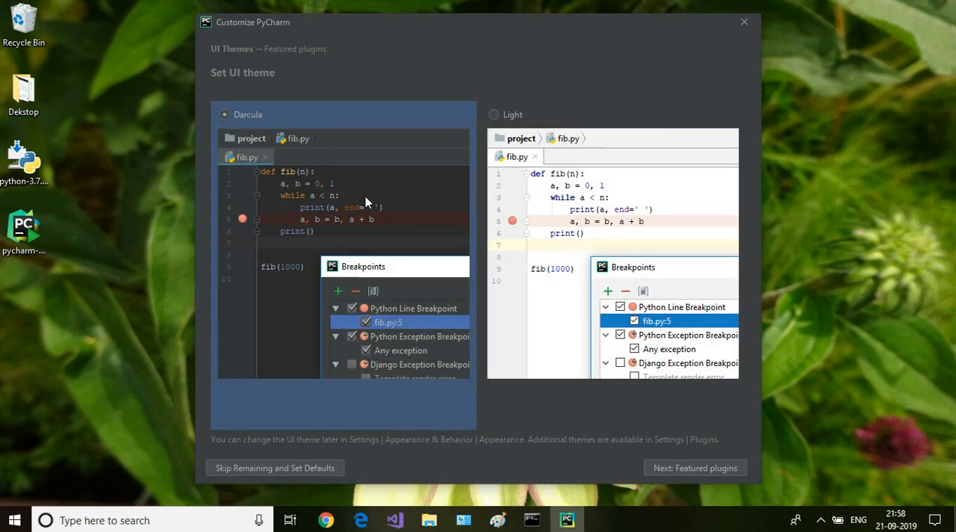
pyautogui.moveTo(387, 136)
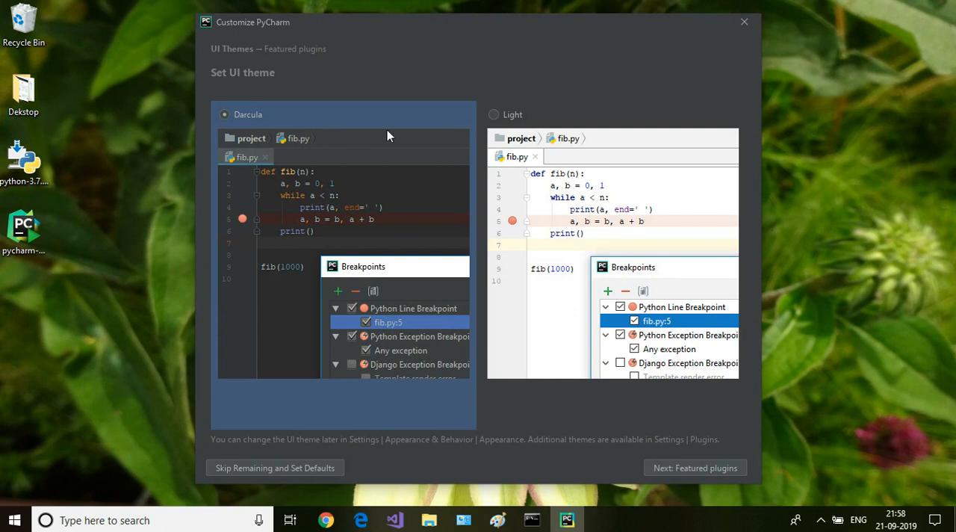
pyautogui.click(492, 115)
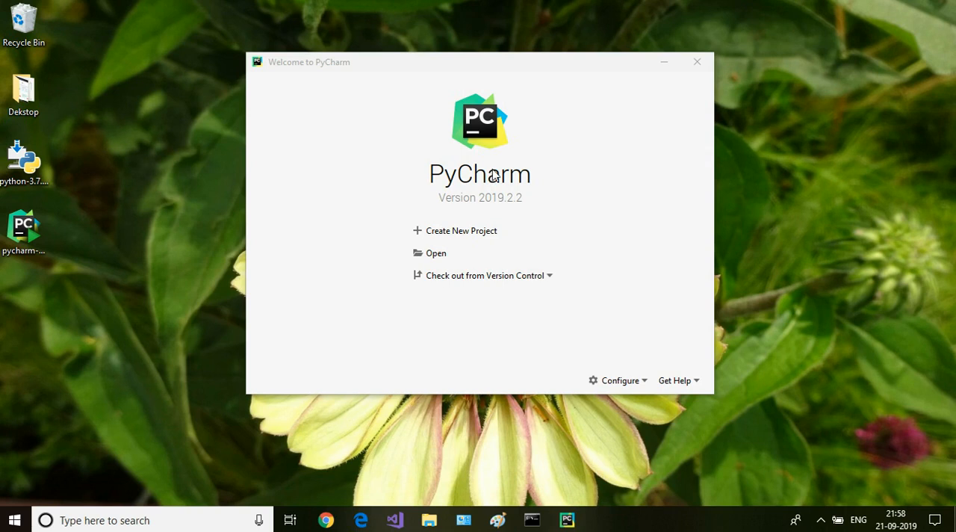
pyautogui.moveTo(519, 223)
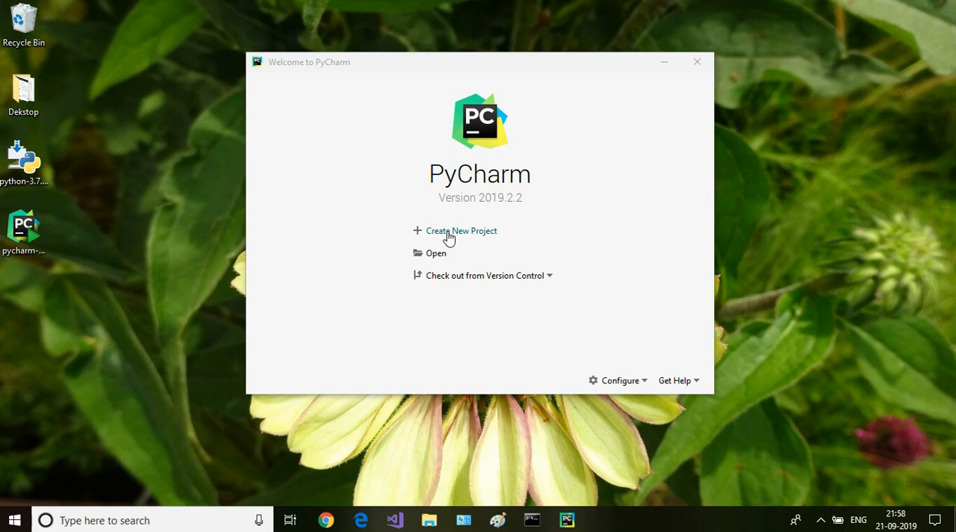
# Create a new project with location PycharmProjects\TestDemo.
pyautogui.click(462, 229)
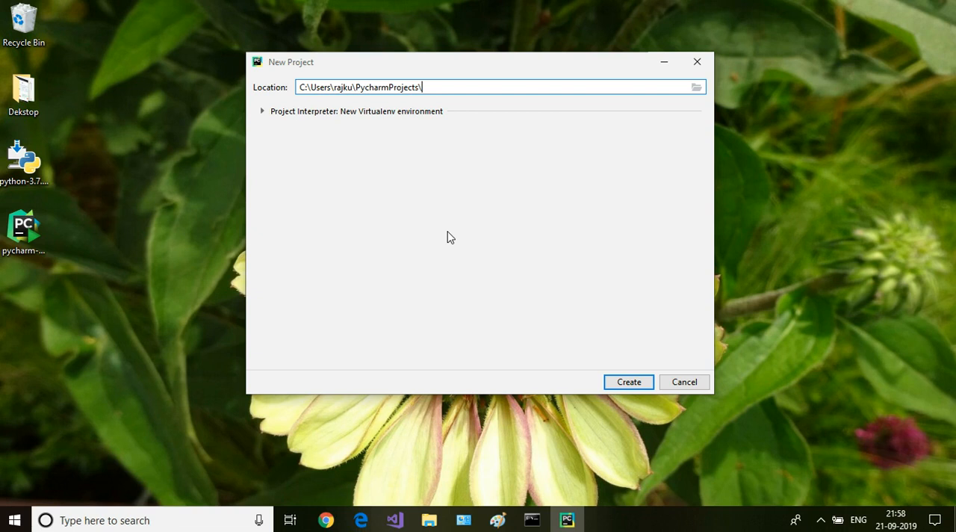
pyautogui.write('Test')
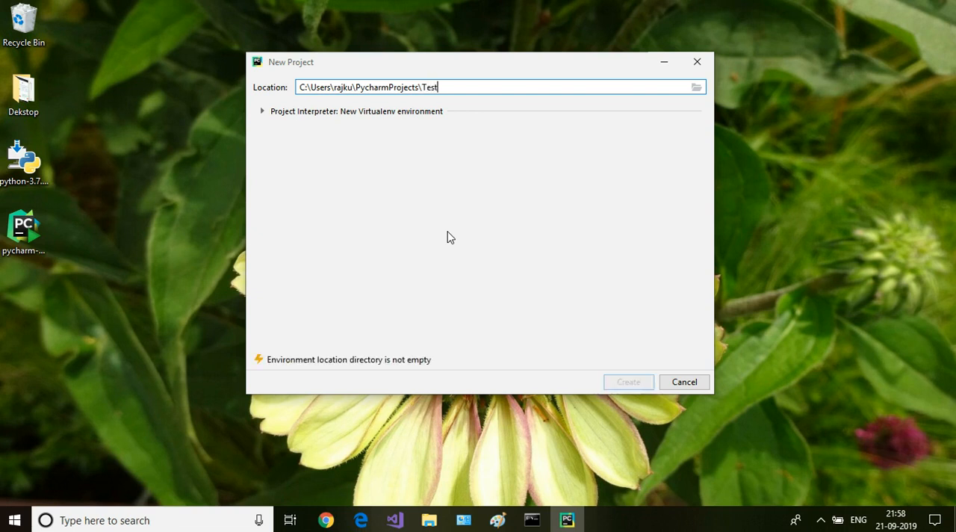
pyautogui.write('De')
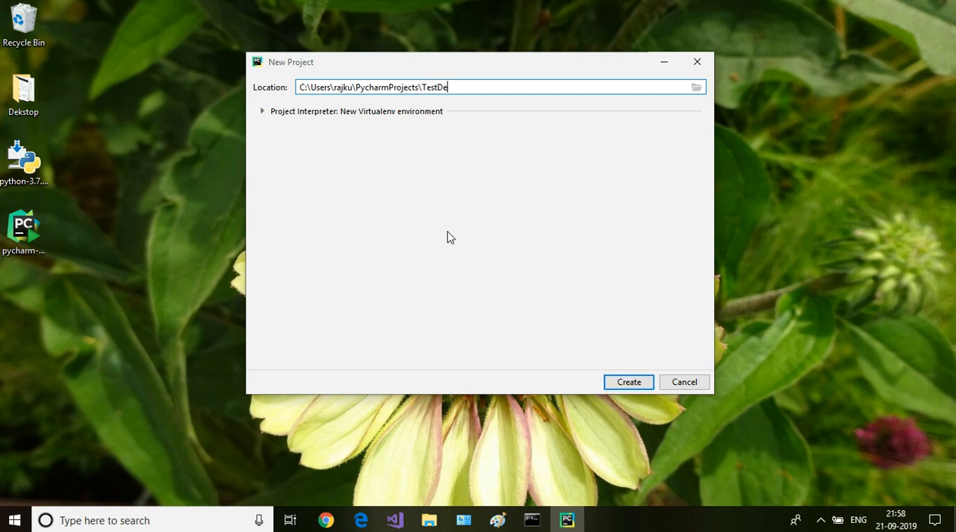
pyautogui.write('mo')
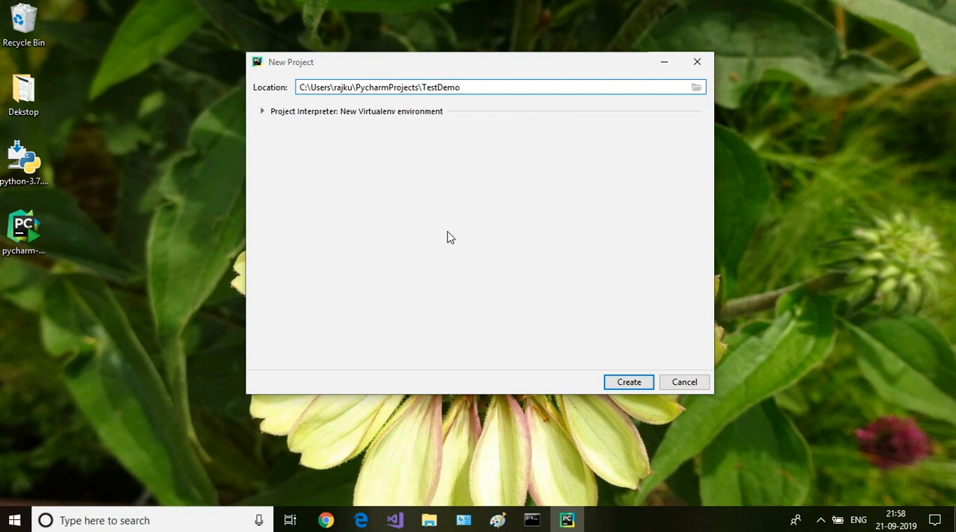
pyautogui.moveTo(603, 319)
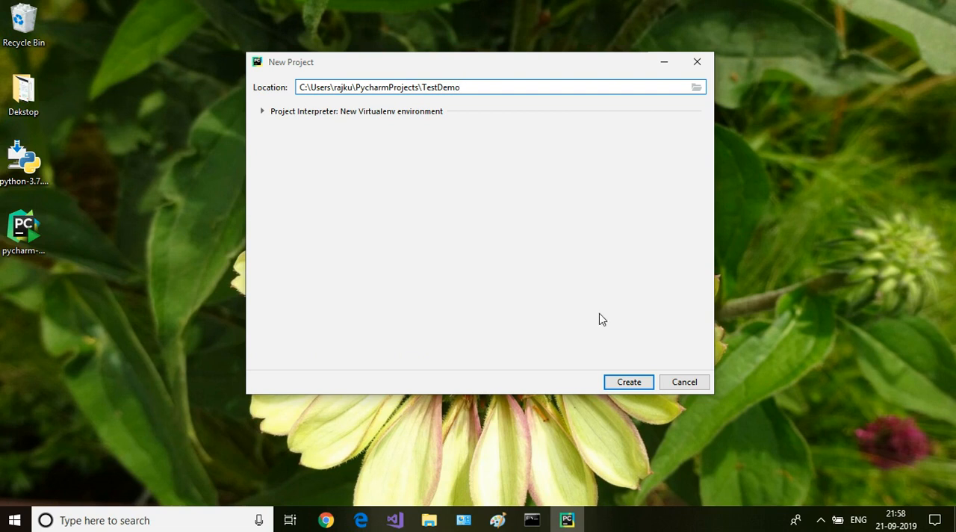
pyautogui.click(628, 381)
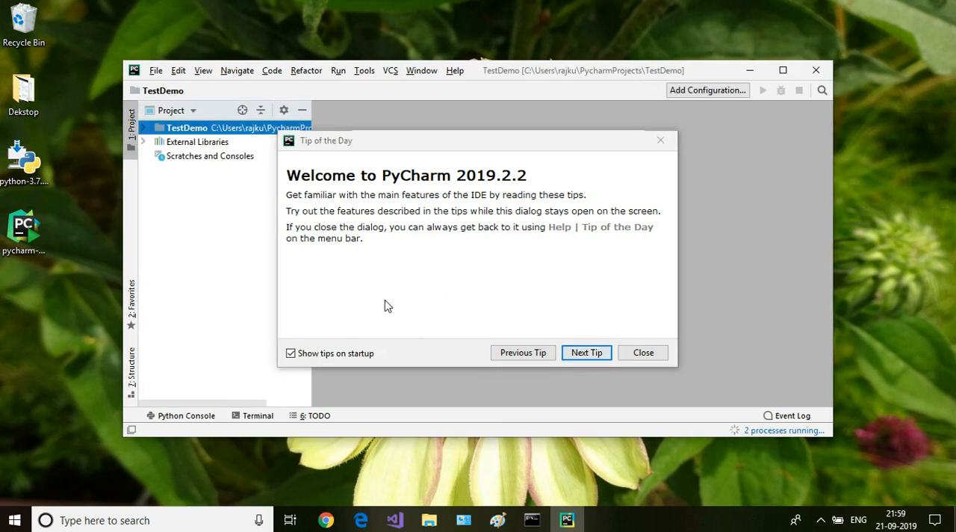
pyautogui.moveTo(333, 322)
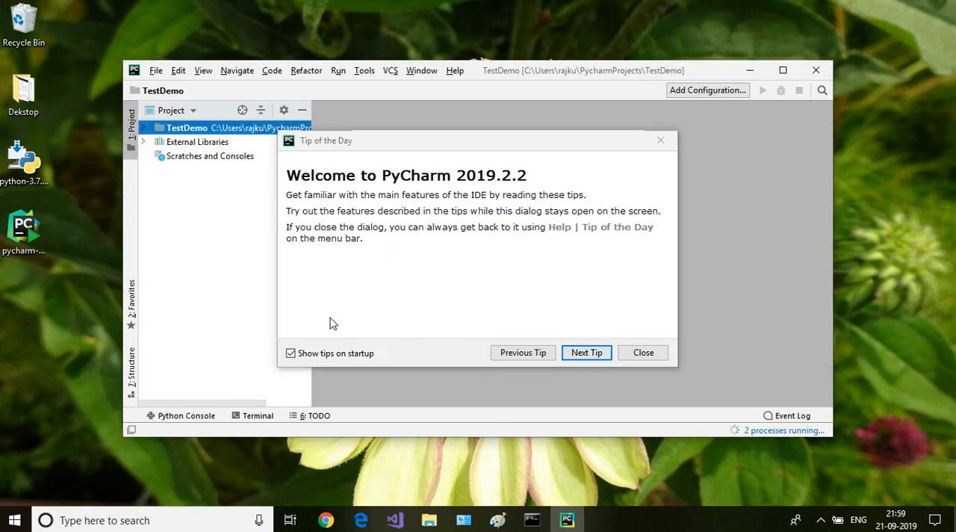
# Disable tips at startup and close the tip-of-the-day dialog.
pyautogui.click(290, 353)
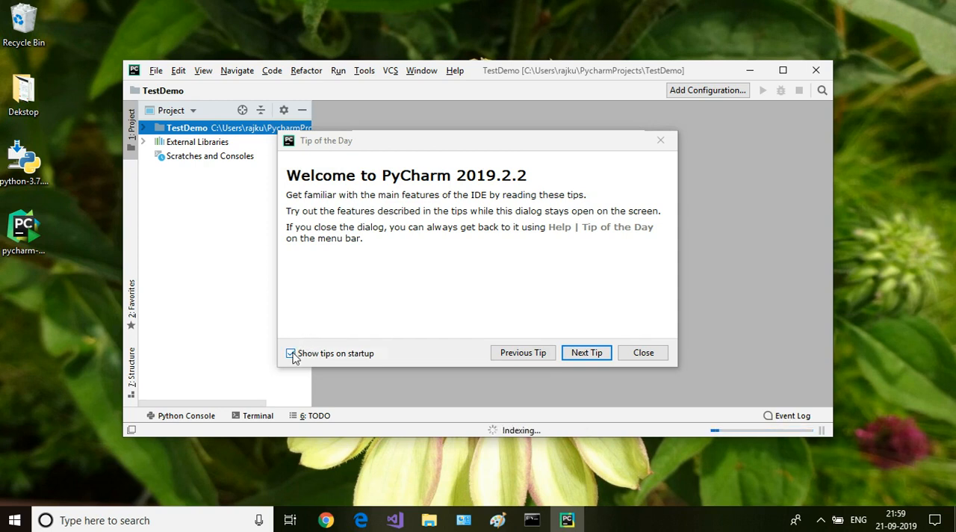
pyautogui.click(290, 352)
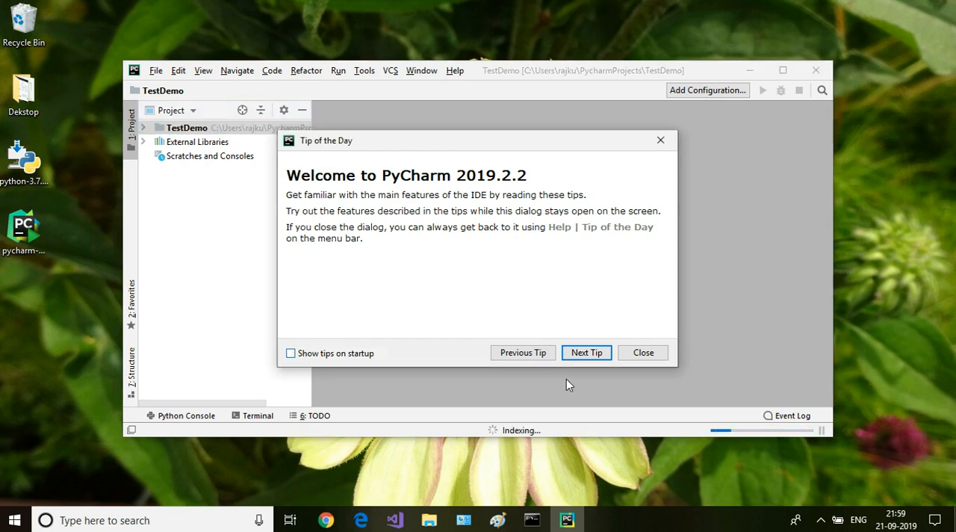
pyautogui.click(642, 352)
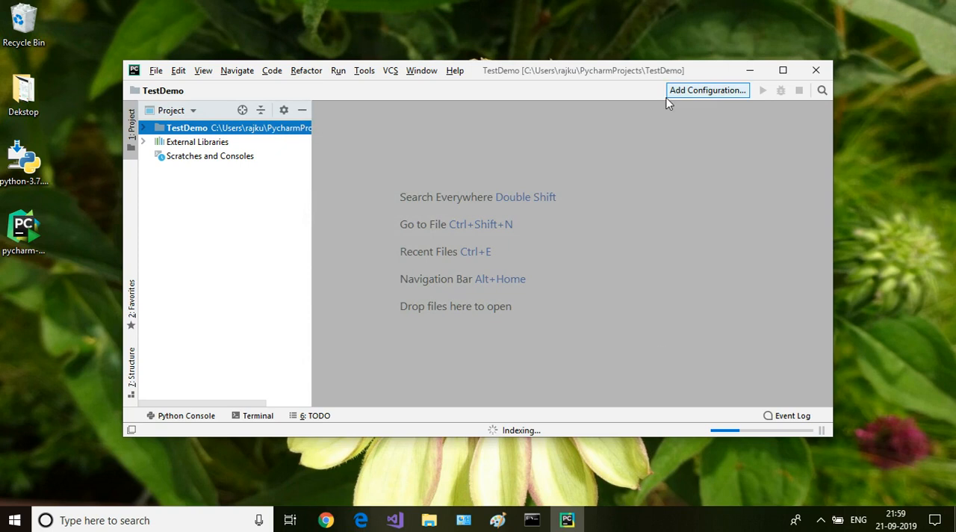
pyautogui.click(783, 70)
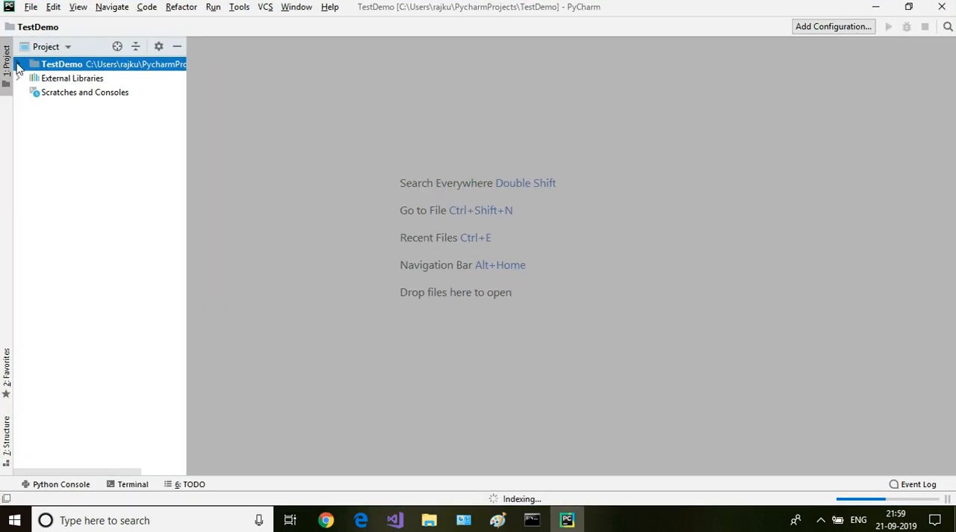
# Expand TestDemo and its venv folder to show Include, Lib, Scripts and pyvenv.cfg.
pyautogui.click(18, 64)
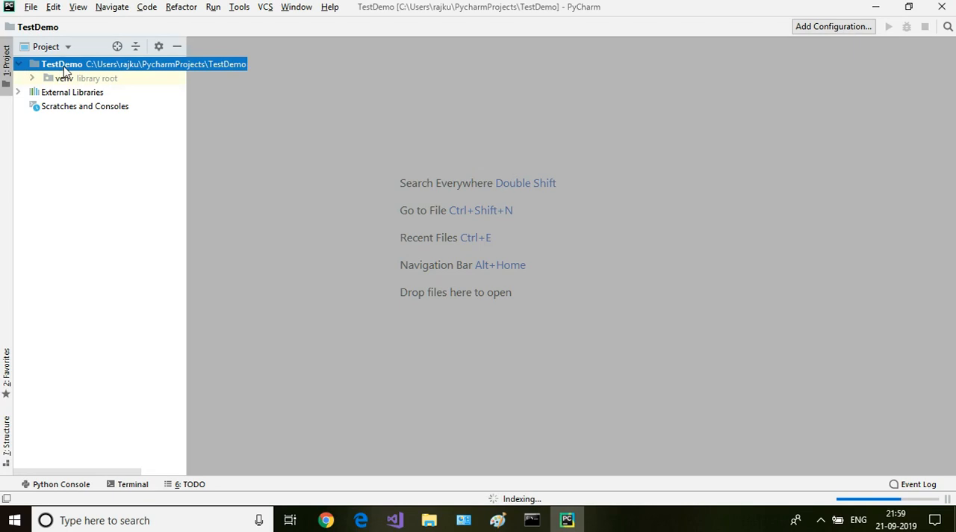
pyautogui.moveTo(40, 85)
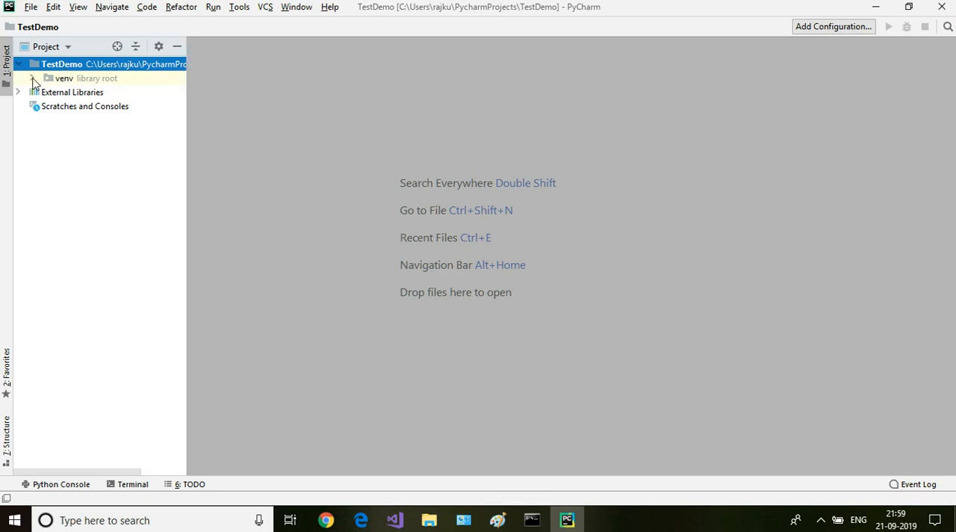
pyautogui.click(33, 78)
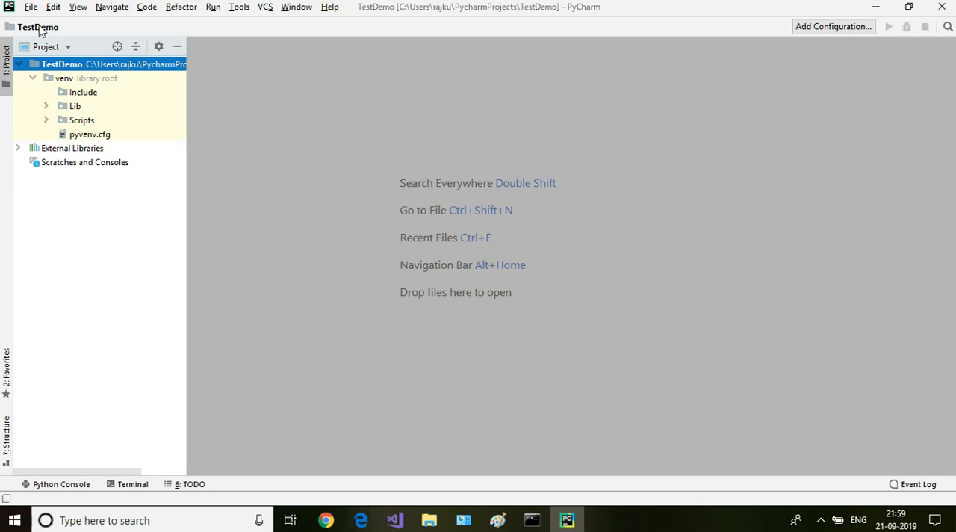
pyautogui.click(30, 6)
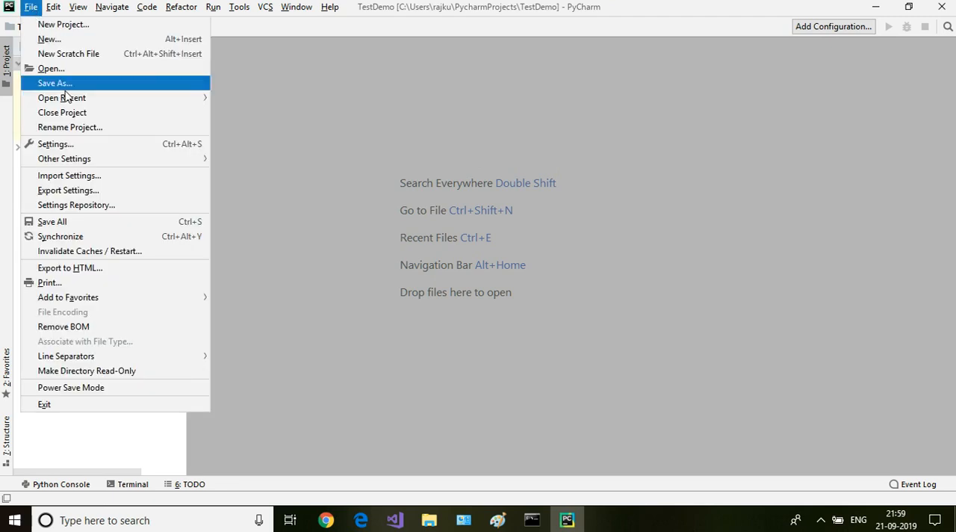
pyautogui.moveTo(56, 143)
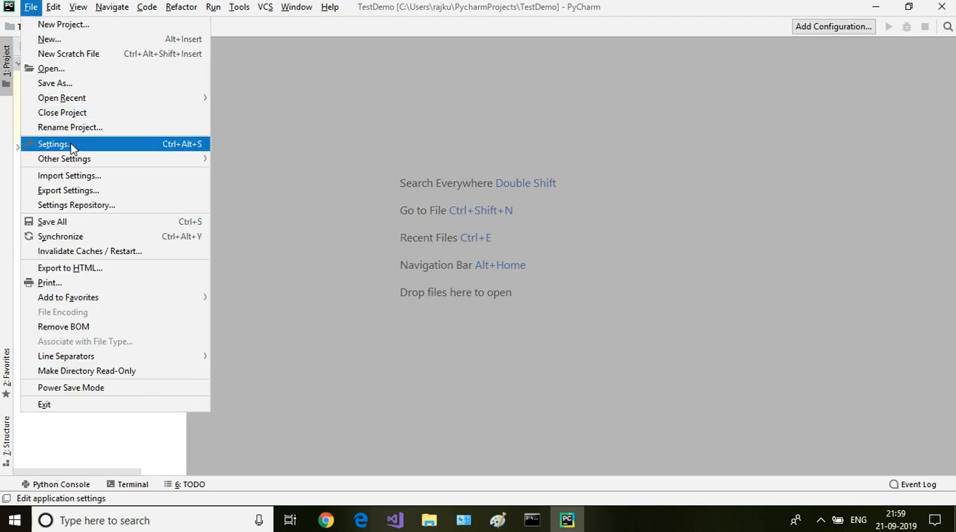
# Open File > Settings and go to the Plugins page.
pyautogui.click(53, 143)
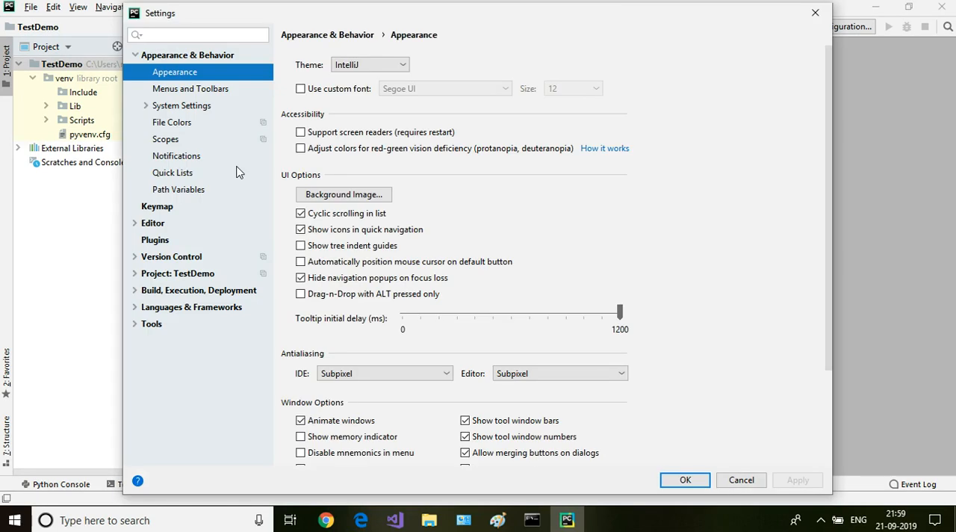
pyautogui.moveTo(236, 171)
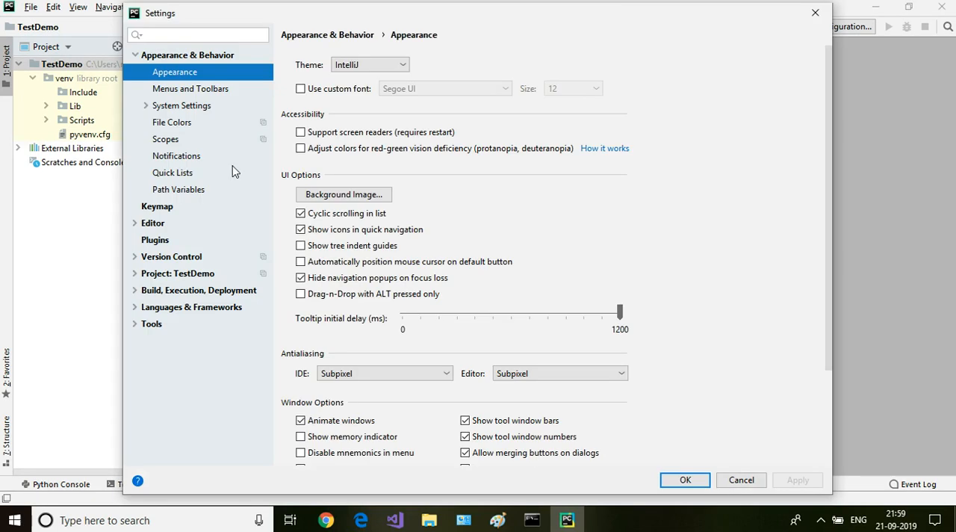
pyautogui.moveTo(168, 248)
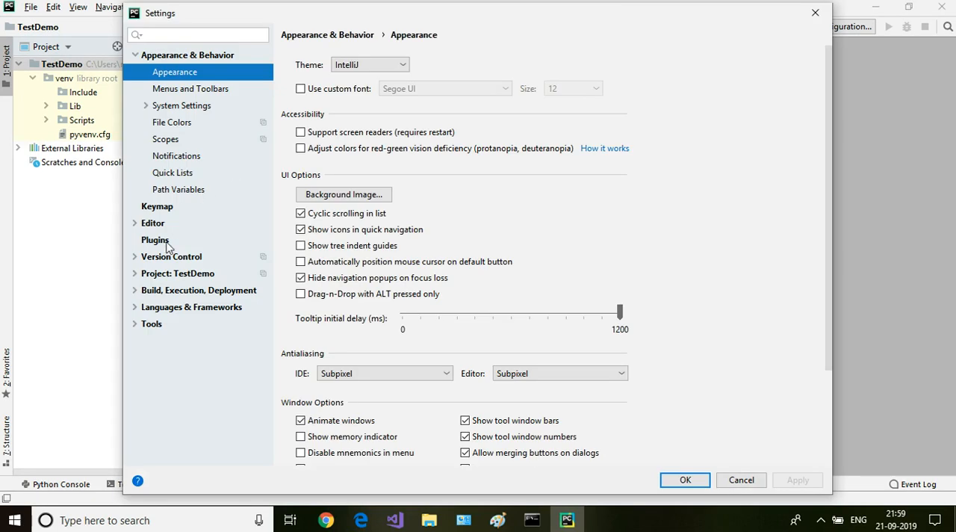
pyautogui.click(154, 240)
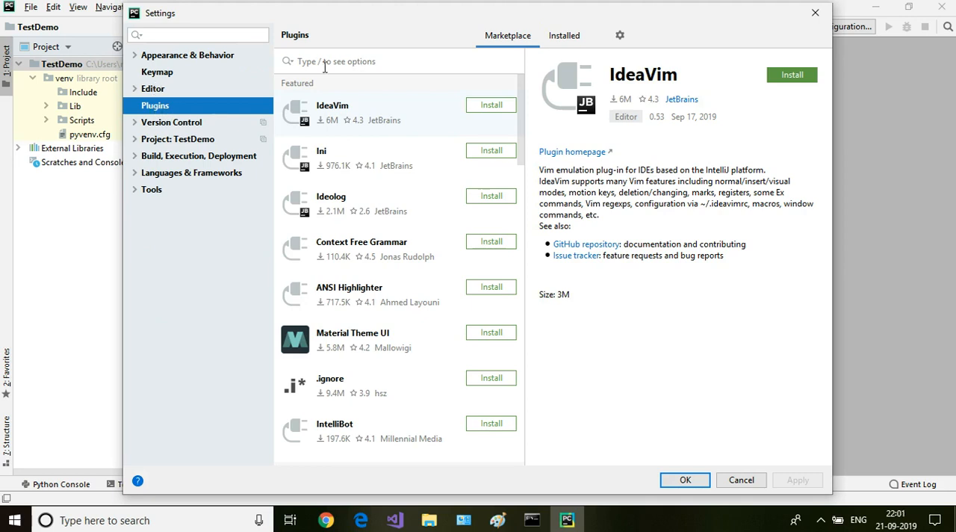
# Install IntelliBot from the Marketplace, accept its privacy note, and restart PyCharm.
pyautogui.write('intelli')
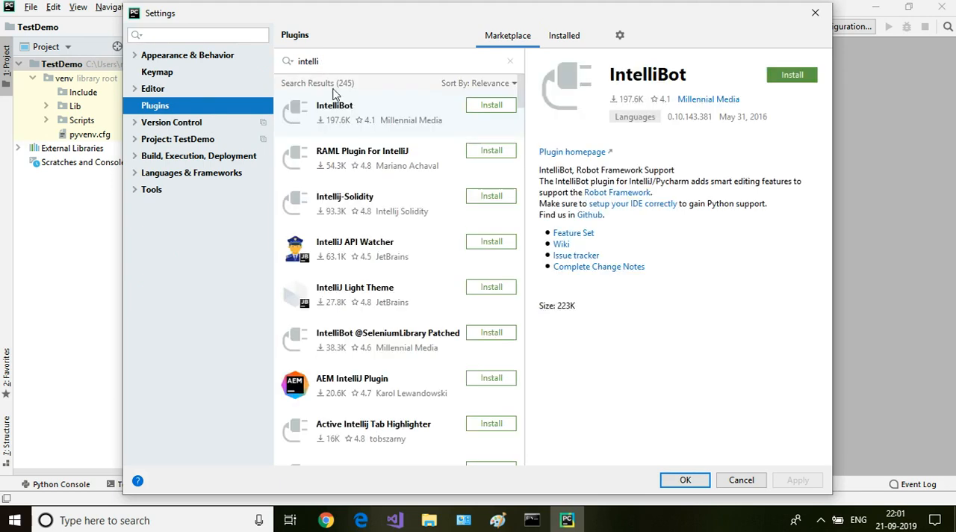
pyautogui.moveTo(342, 115)
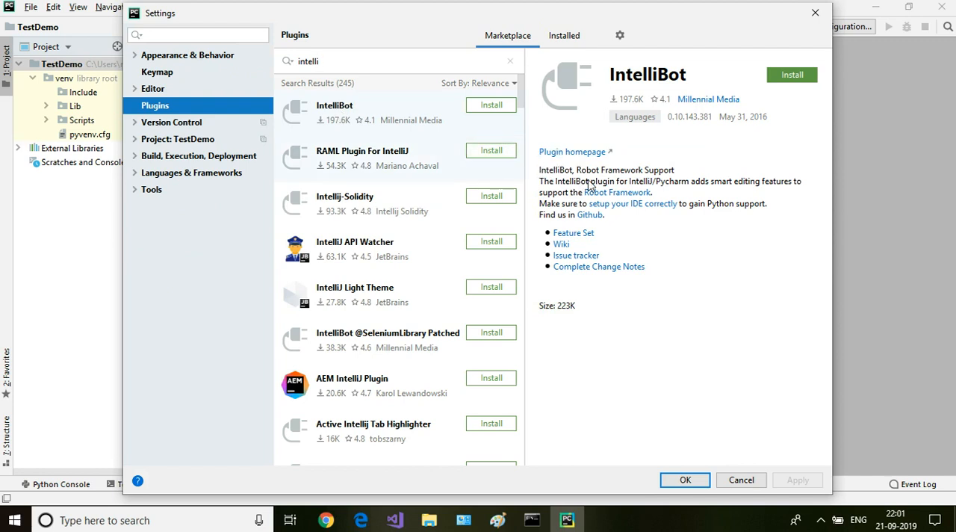
pyautogui.moveTo(702, 166)
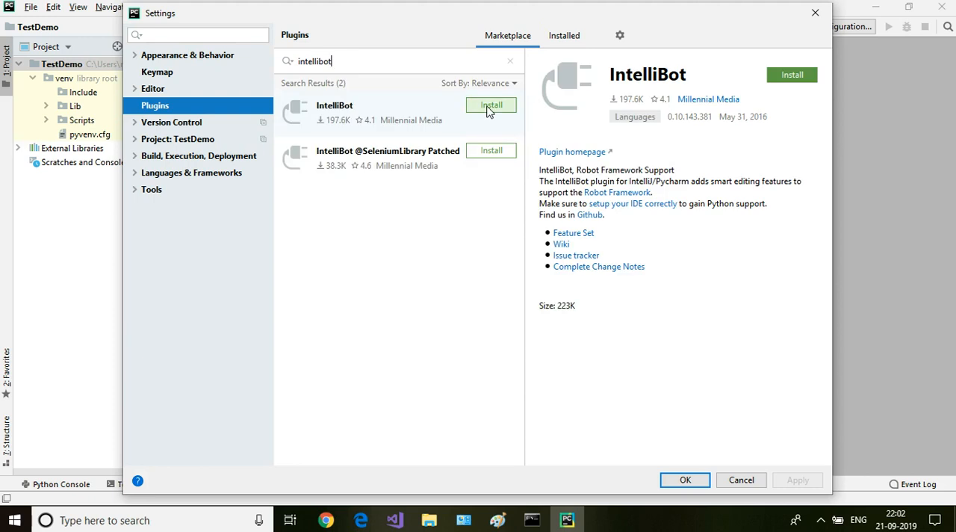
pyautogui.click(491, 105)
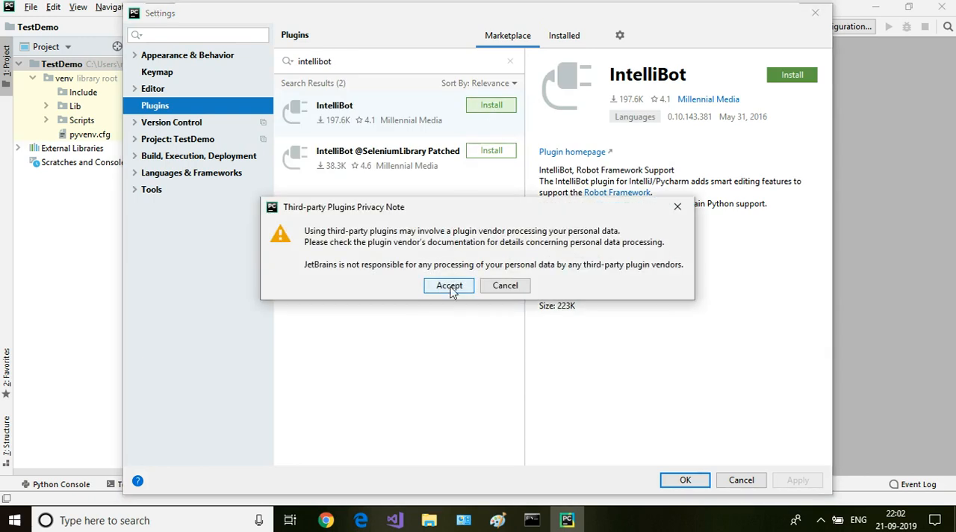
pyautogui.click(447, 285)
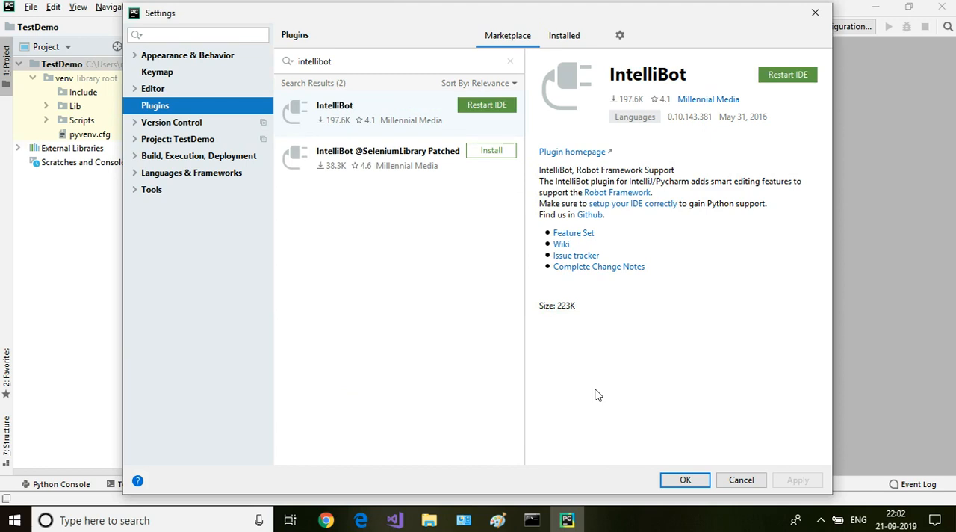
pyautogui.moveTo(486, 104)
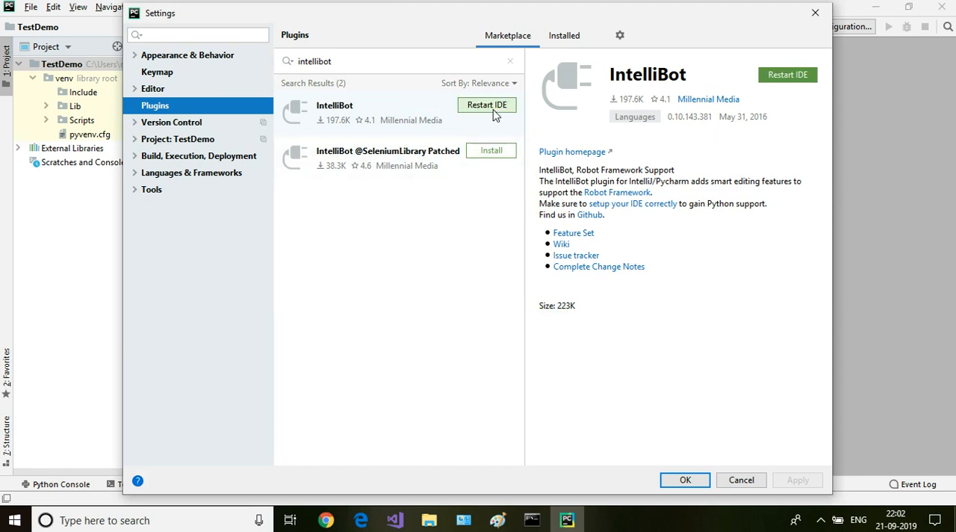
pyautogui.moveTo(493, 112)
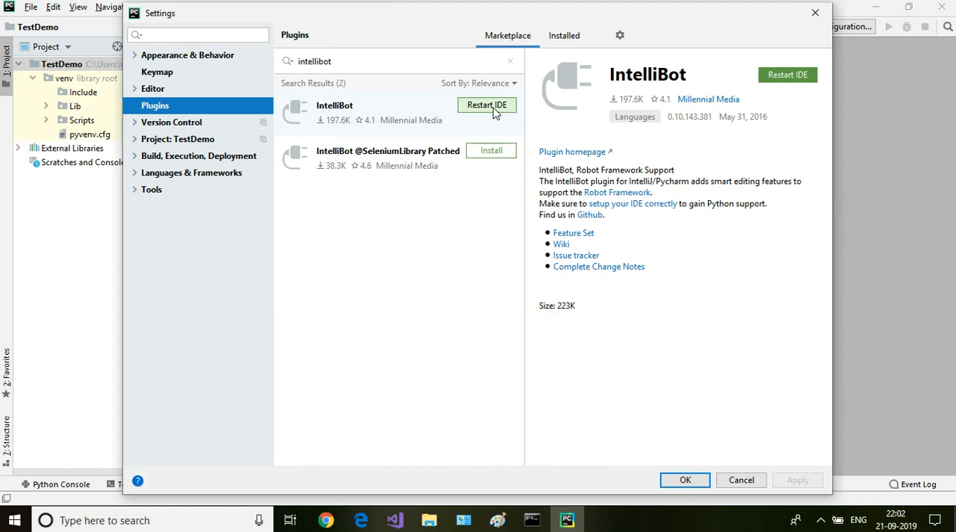
pyautogui.click(486, 104)
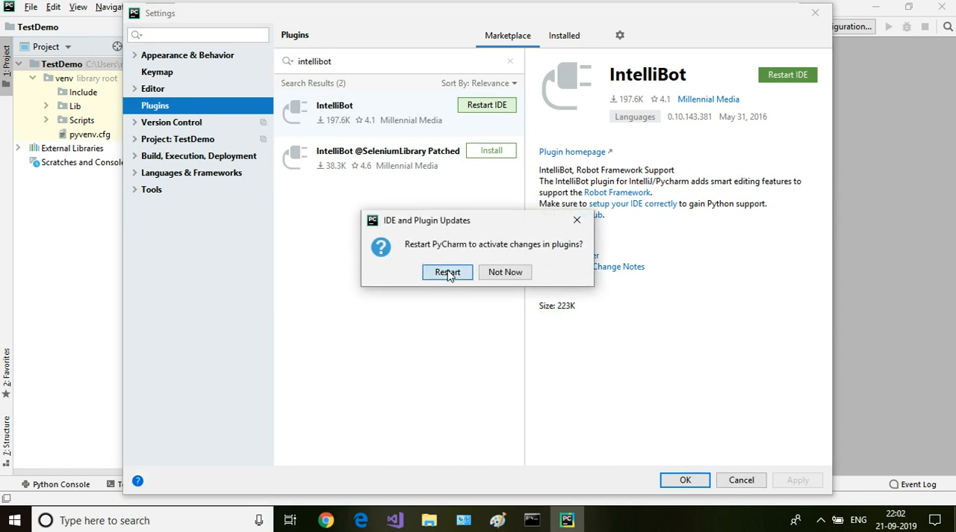
pyautogui.click(446, 272)
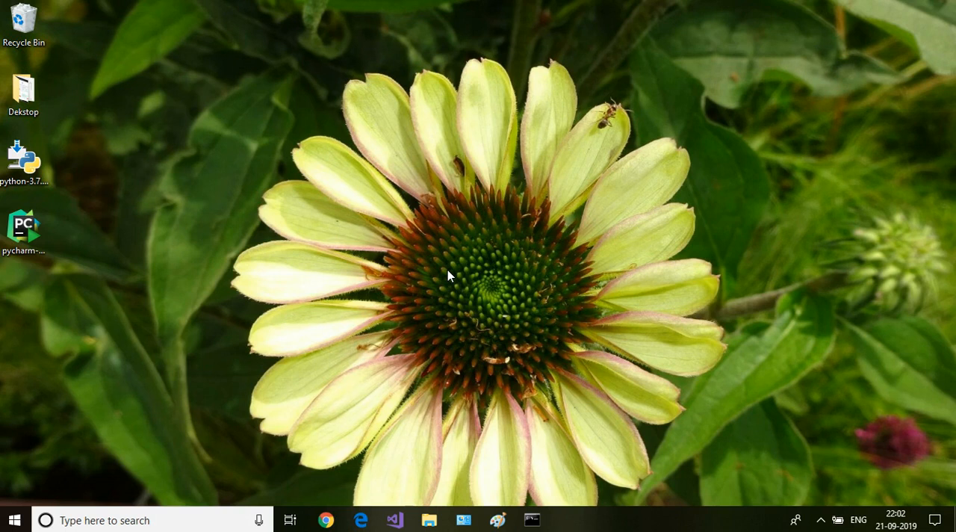
pyautogui.doubleClick(23, 224)
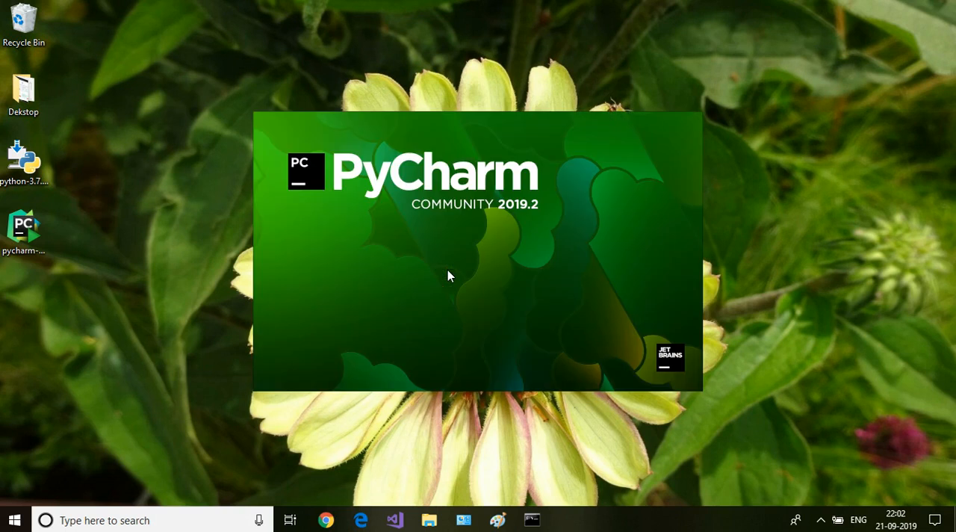